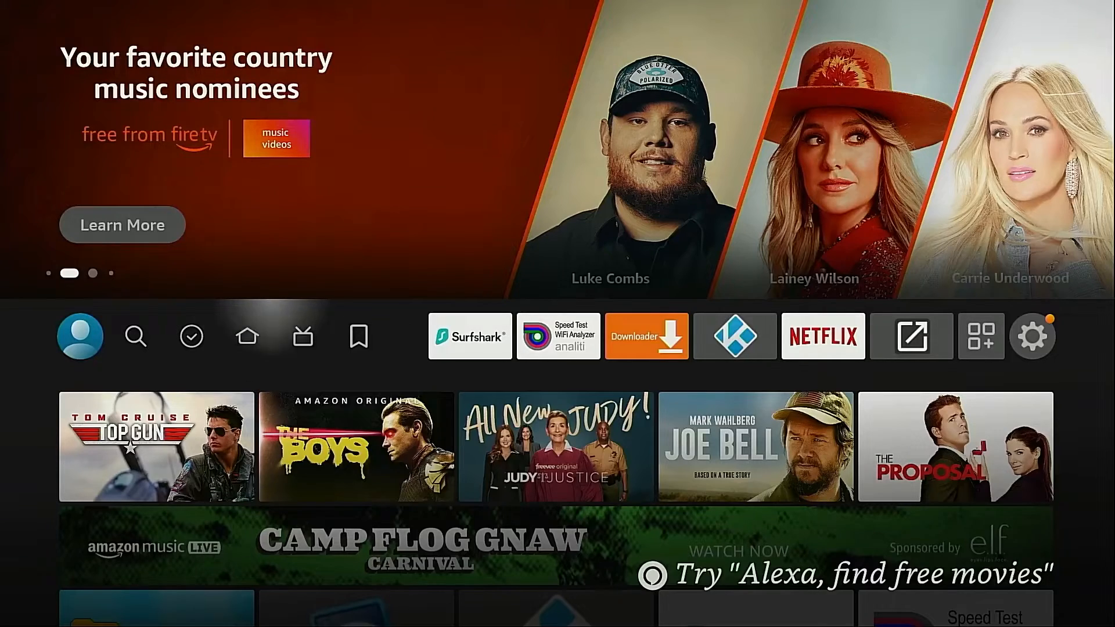
Open the Settings menu from the home screen's top bar gear icon.
left_click(1033, 336)
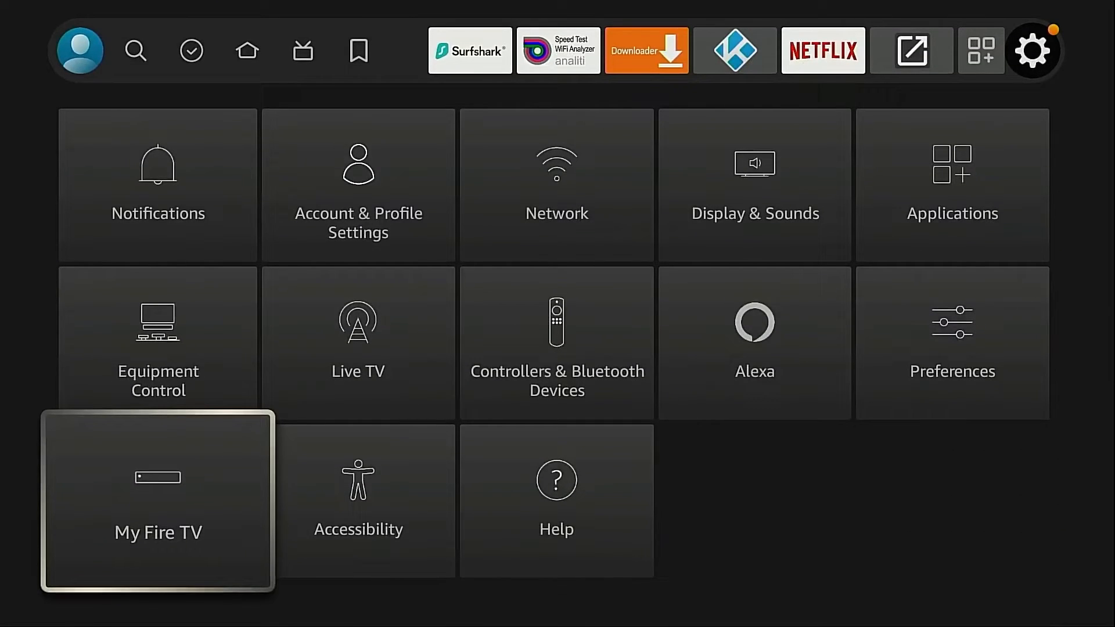
Go to My Fire TV > About and run Check for Updates on Fire OS 8.1.0.1.
left_click(158, 499)
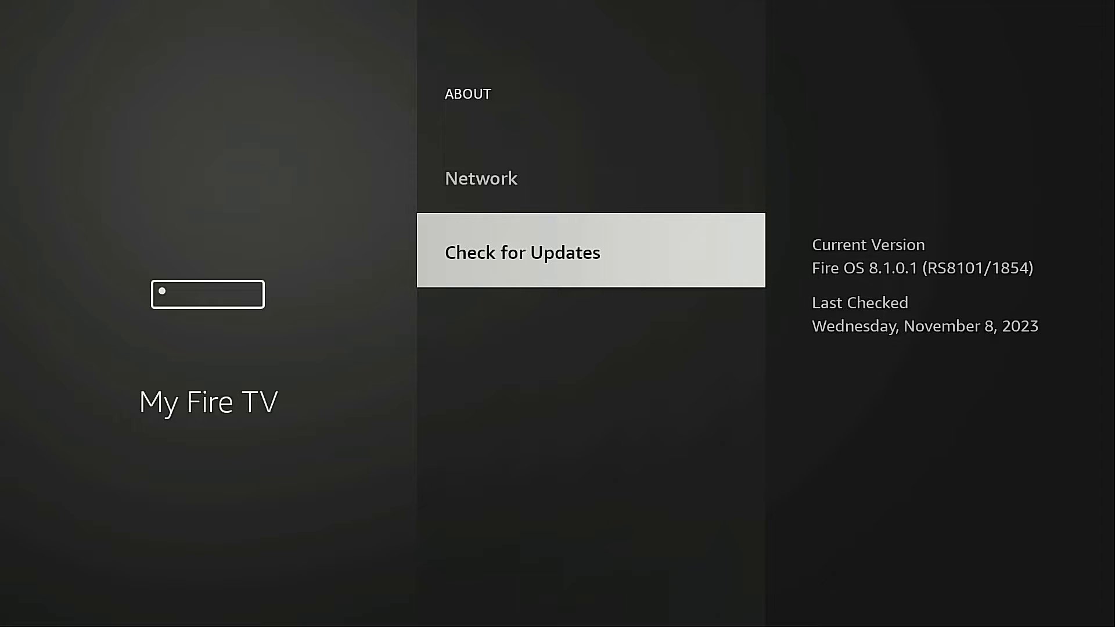
left_click(521, 252)
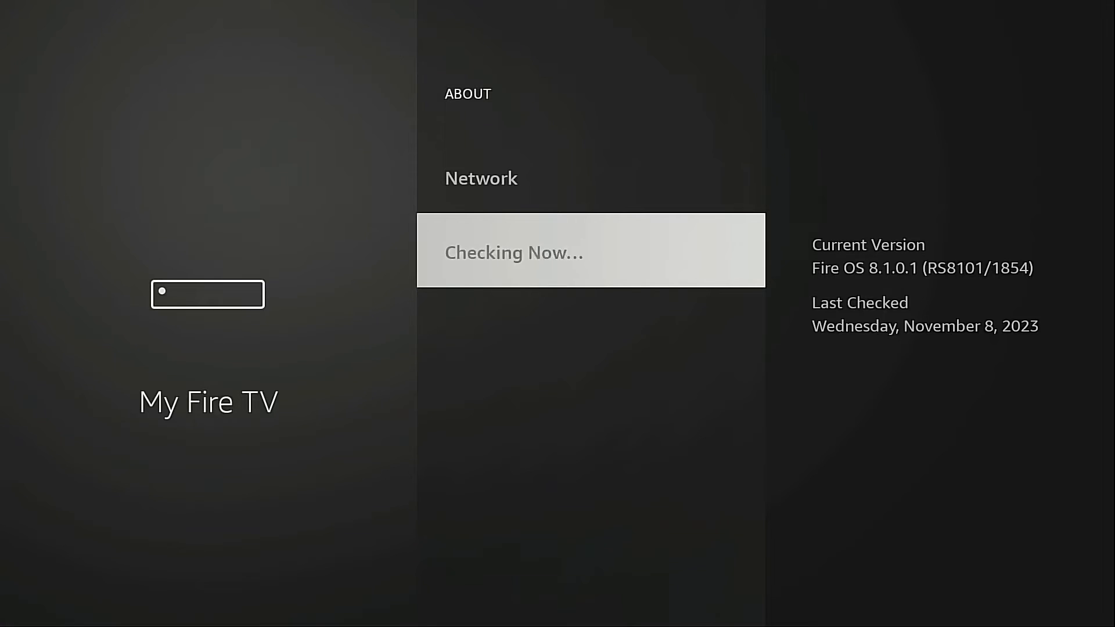